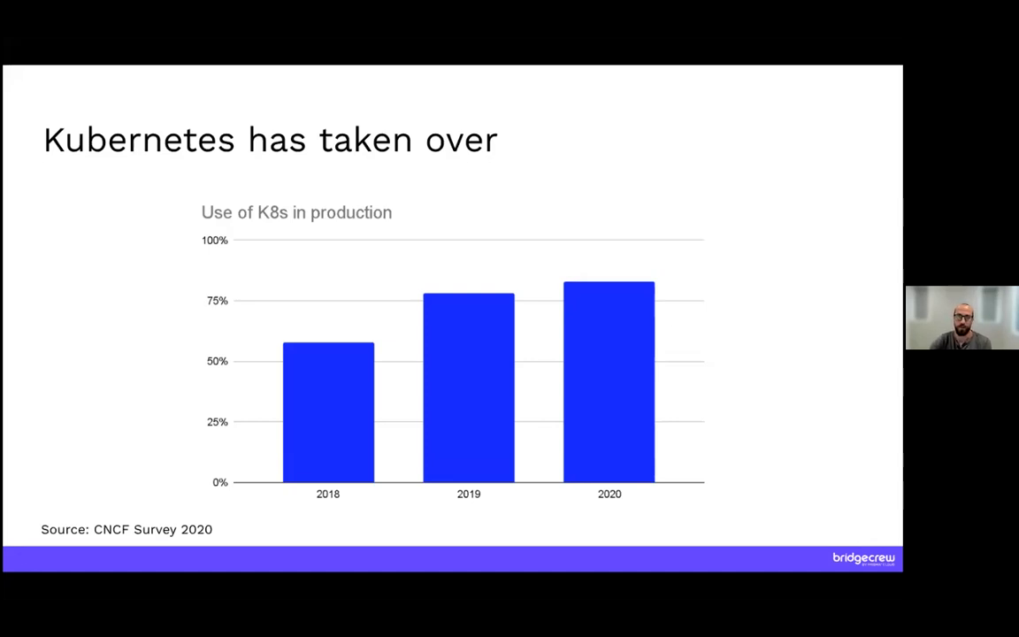
# - Advance past the 'Kubernetes has taken over' adoption slide
pyautogui.press('Right')
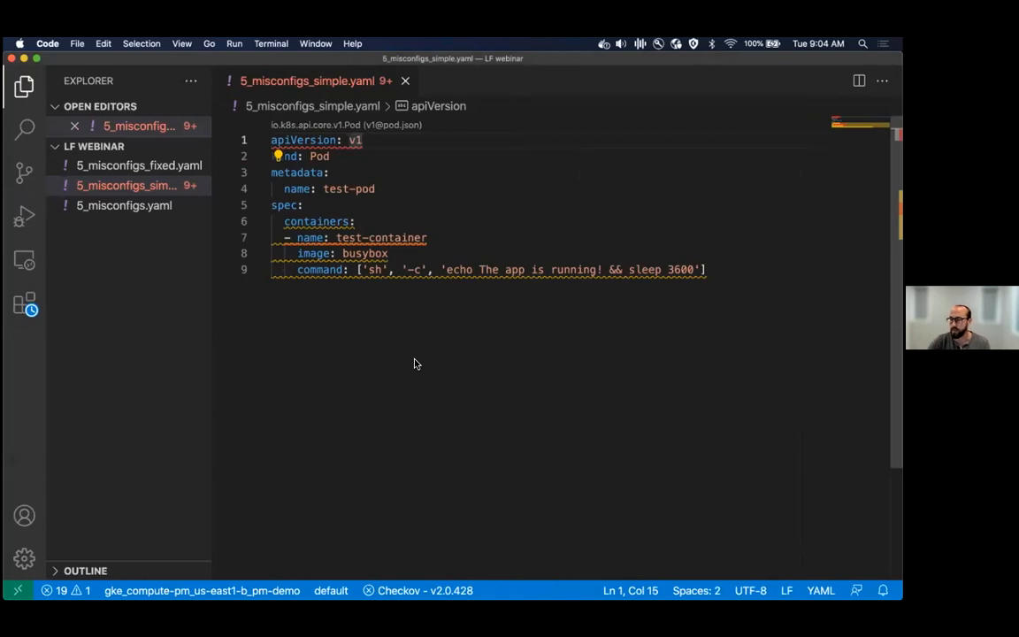
pyautogui.moveTo(410, 332)
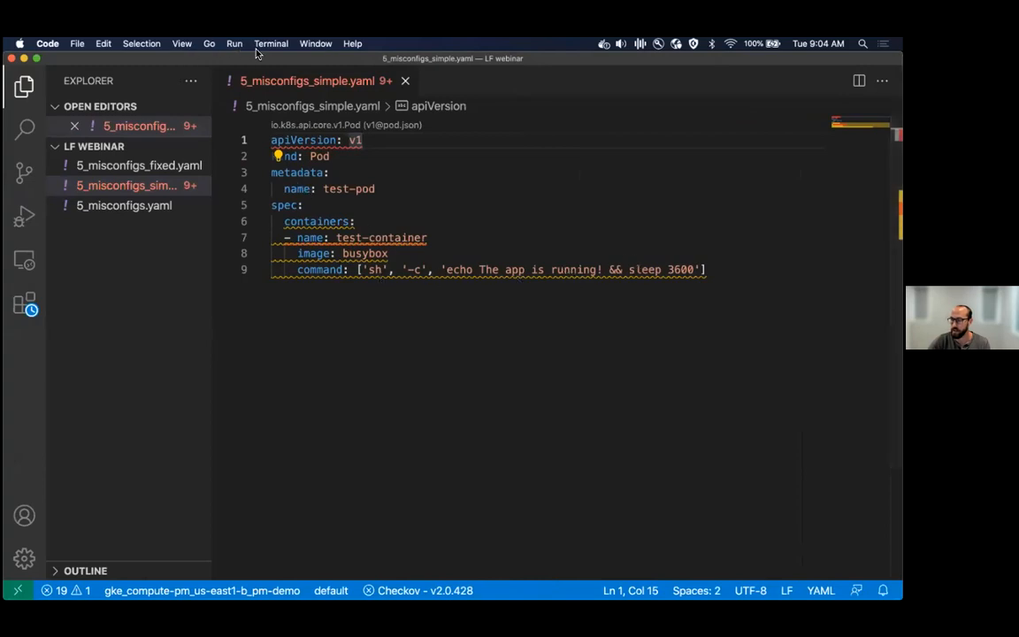
# - Enter checkov -f 5_misconfigs_simple.yaml in a new terminal beneath the manifest
pyautogui.click(270, 43)
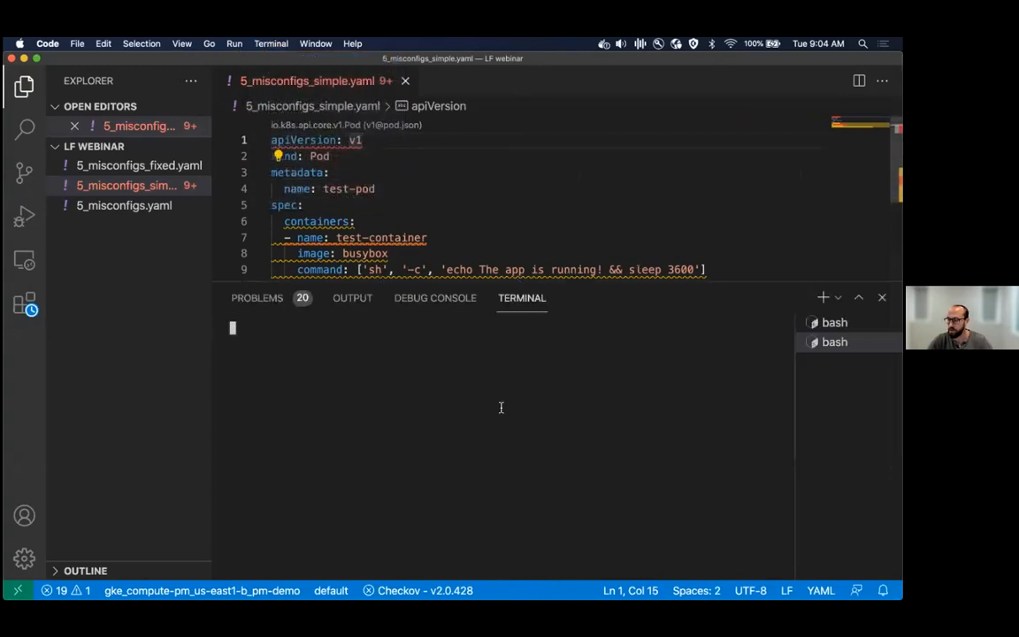
pyautogui.write('checkov -f')
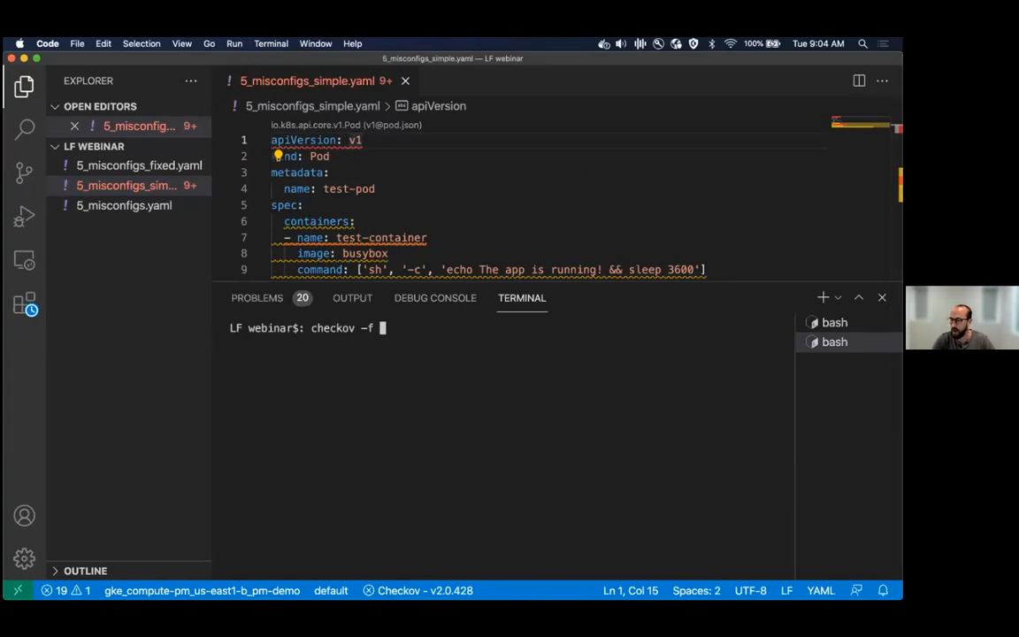
pyautogui.write('5_misconfigs')
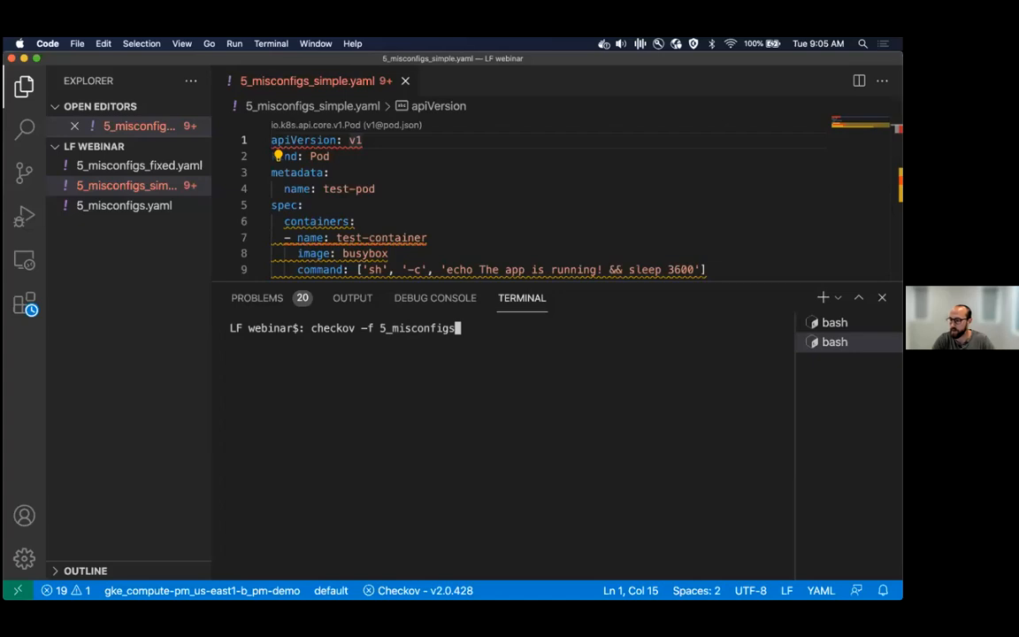
pyautogui.write('_simple.yaml')
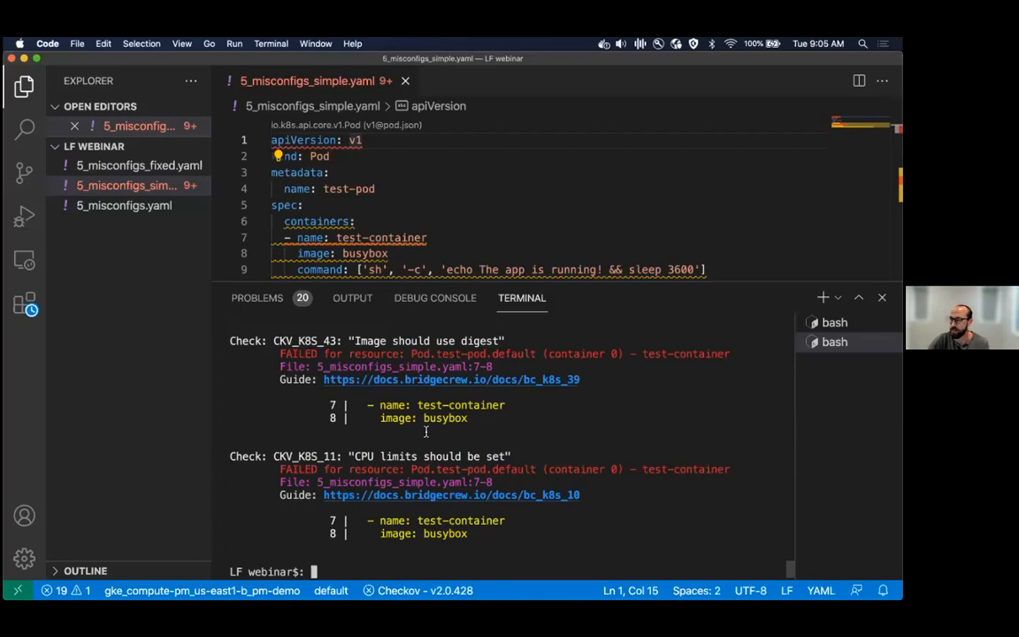
pyautogui.moveTo(396, 451)
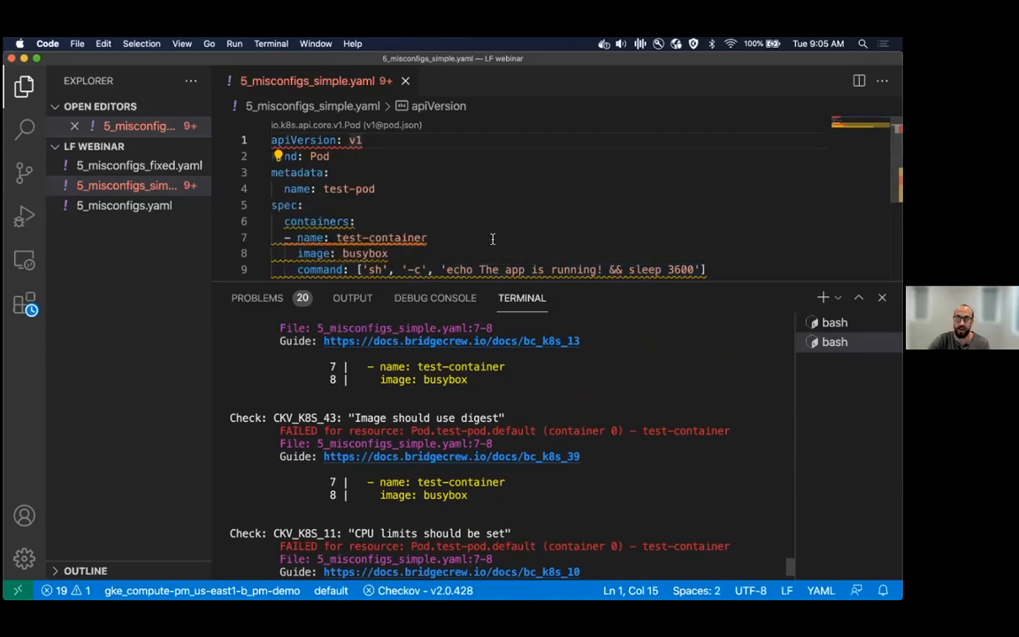
# - Review the Checkov results down to the summary of 69 passed and 19 failed checks
pyautogui.scroll(-3)
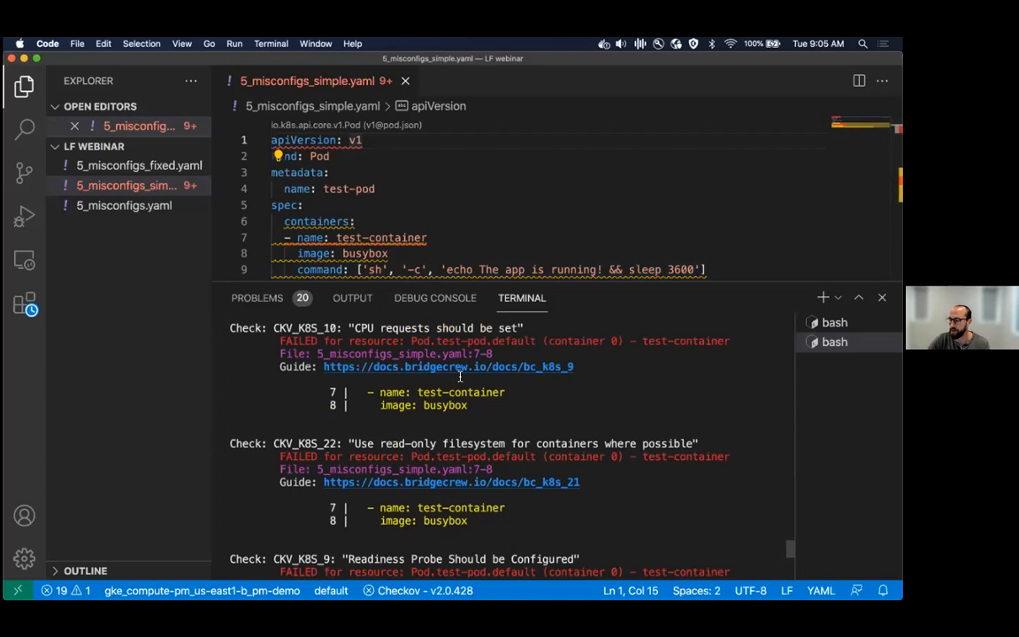
pyautogui.scroll(-3)
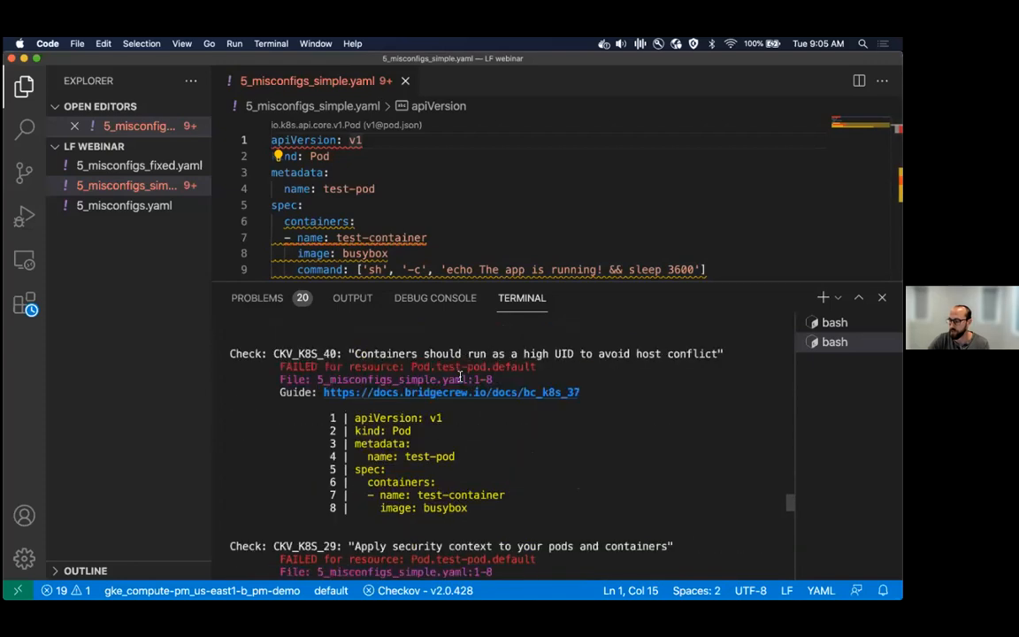
pyautogui.scroll(-3)
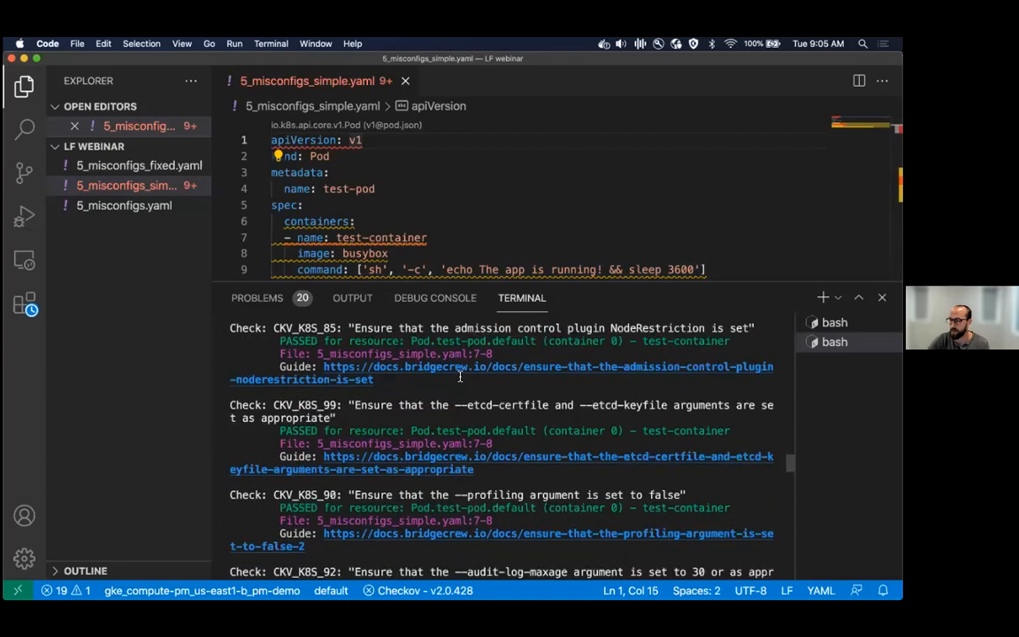
pyautogui.scroll(-3)
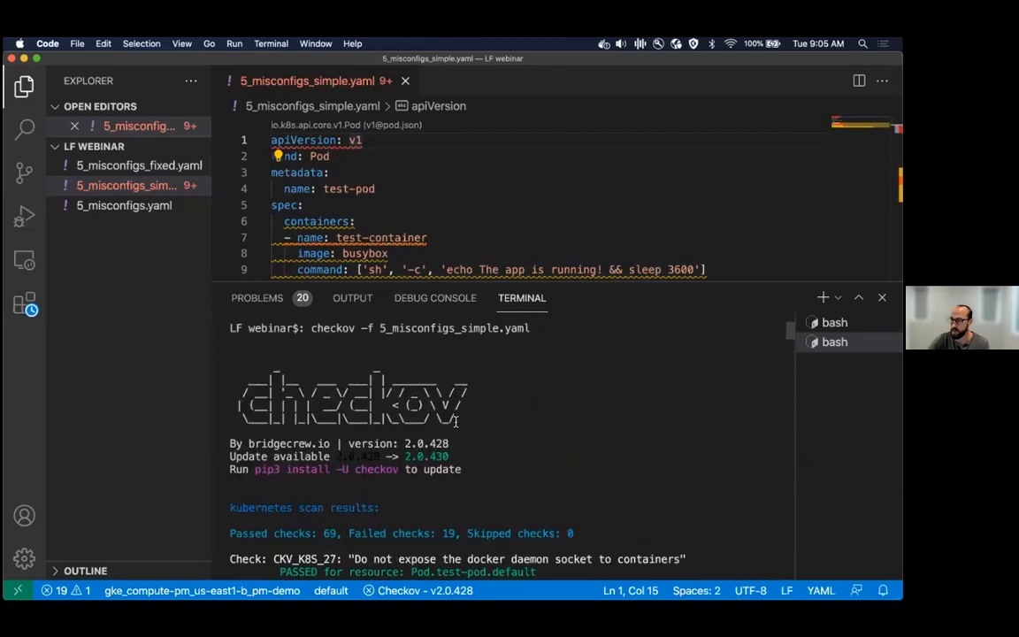
pyautogui.scroll(-3)
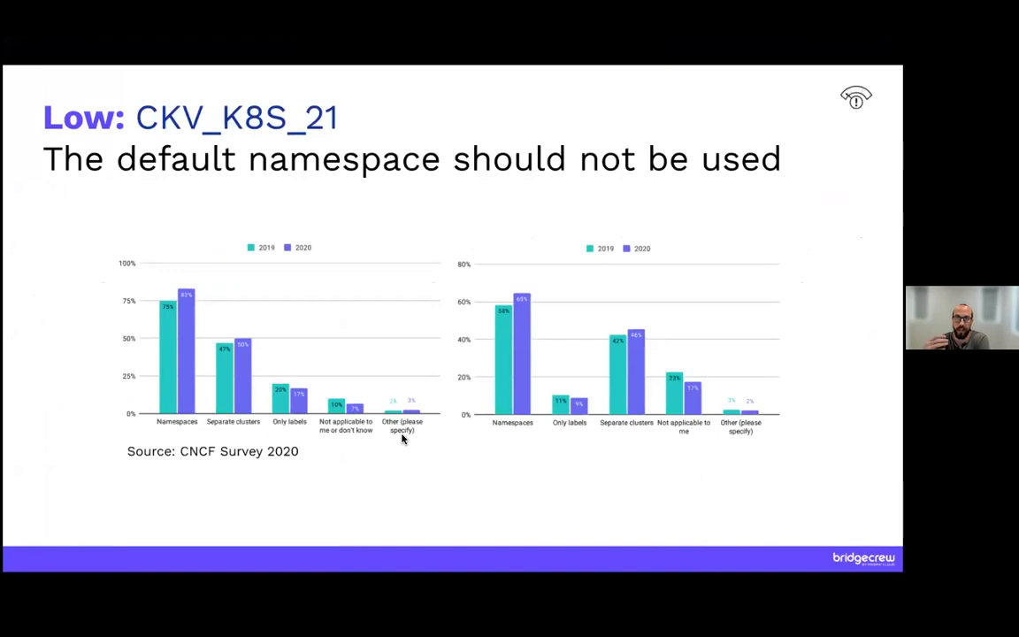
# - Move on from the CKV_K8S_21 default-namespace slide to the next check
pyautogui.press('Right')
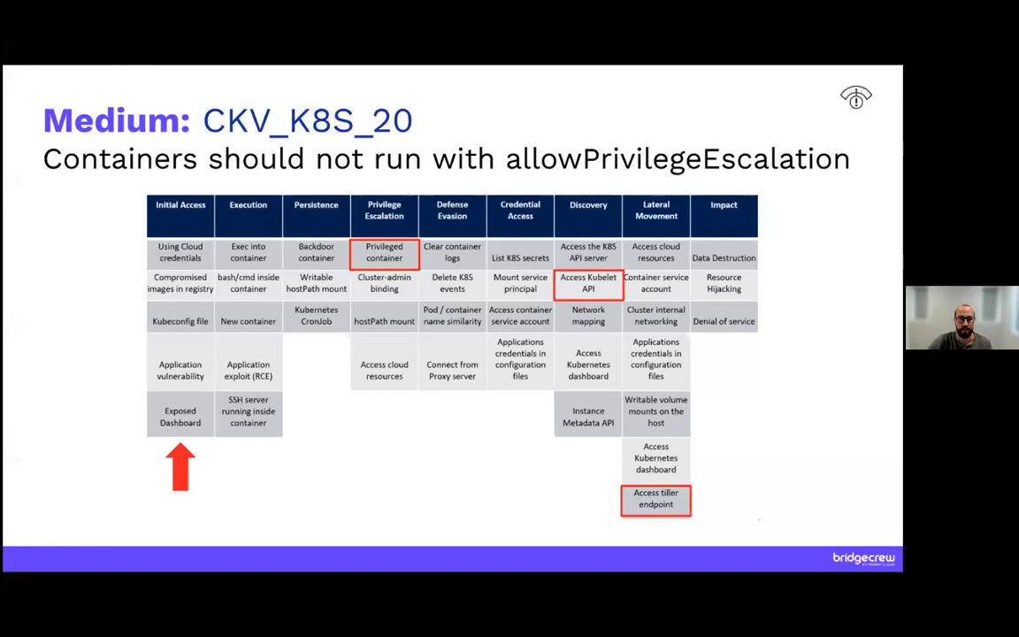
pyautogui.press('right')
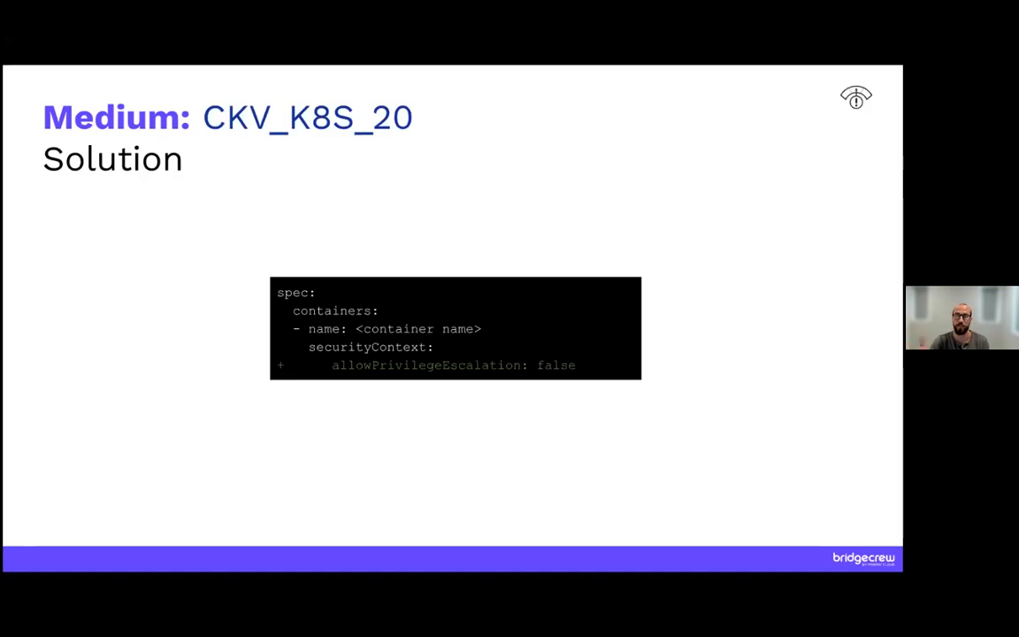
# - Advance past the CKV_K8S_20 allowPrivilegeEscalation: false solution slide
pyautogui.press('Right')
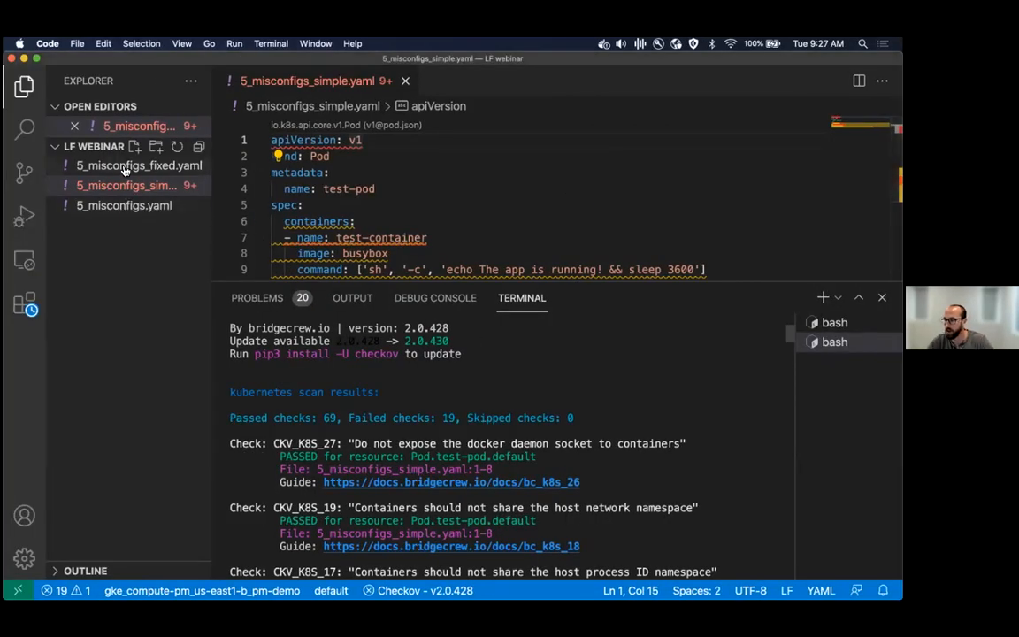
# - Compare 5_misconfigs_simple.yaml with 5_misconfigs_fixed.yaml in a side-by-side diff
pyautogui.click(138, 166)
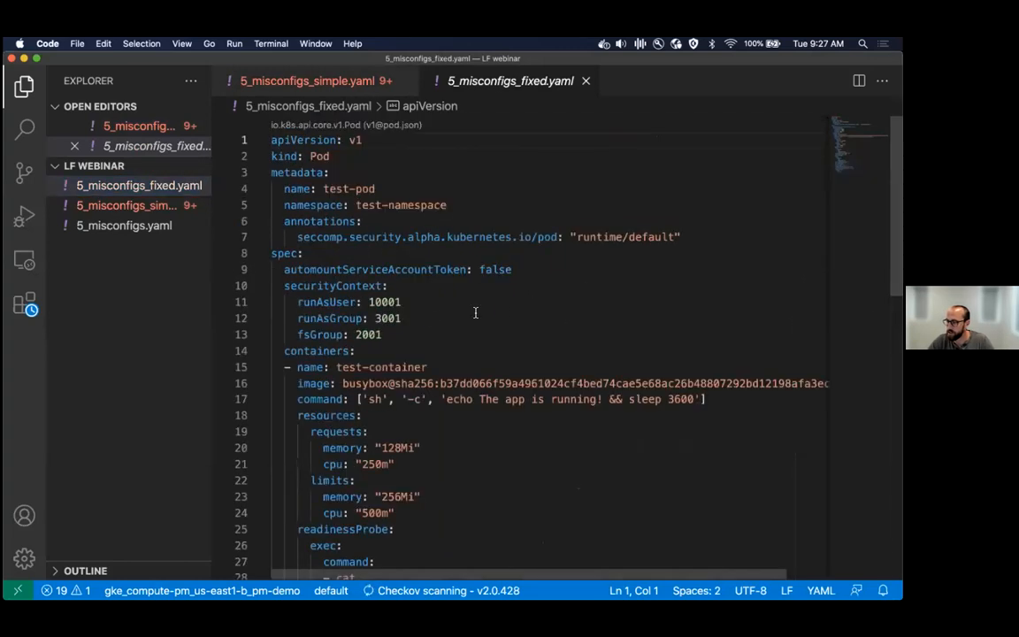
pyautogui.rightClick(127, 206)
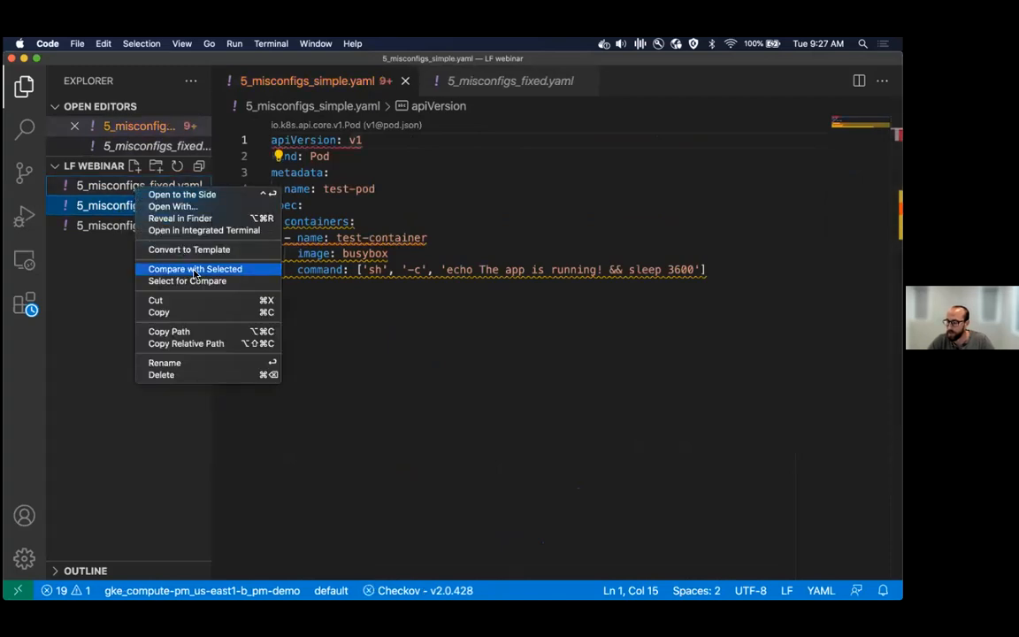
pyautogui.click(194, 269)
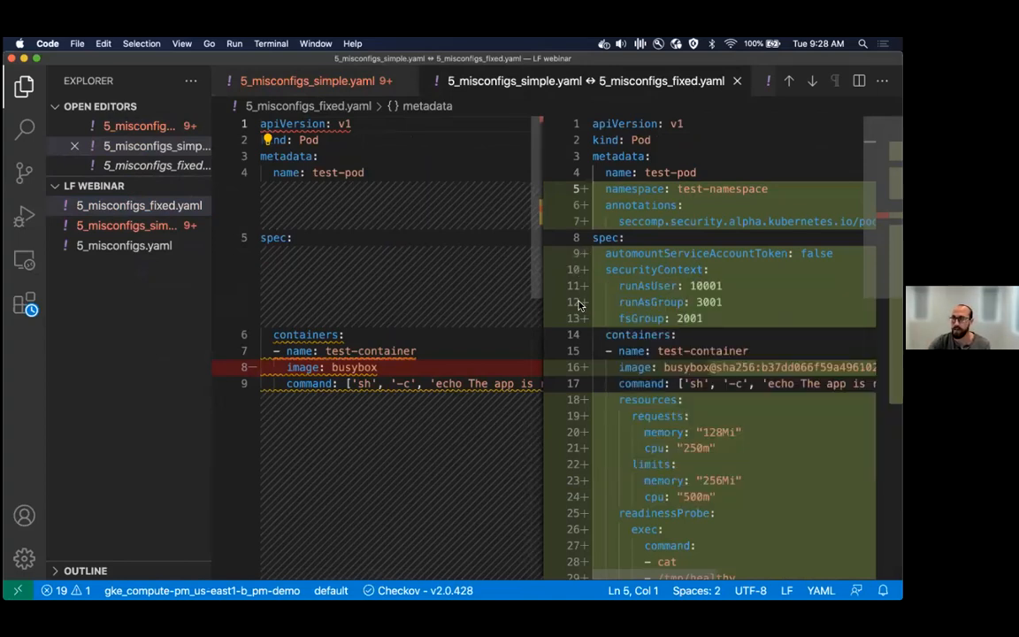
# - Review the added namespace, securityContext, resources and probes in the diff
pyautogui.scroll(-3)
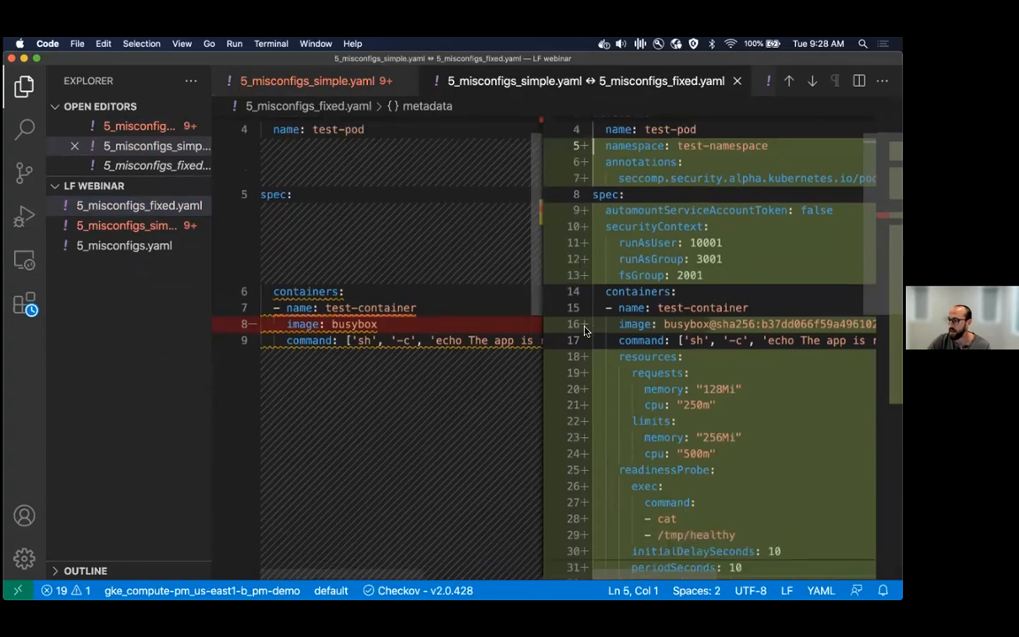
pyautogui.scroll(-3)
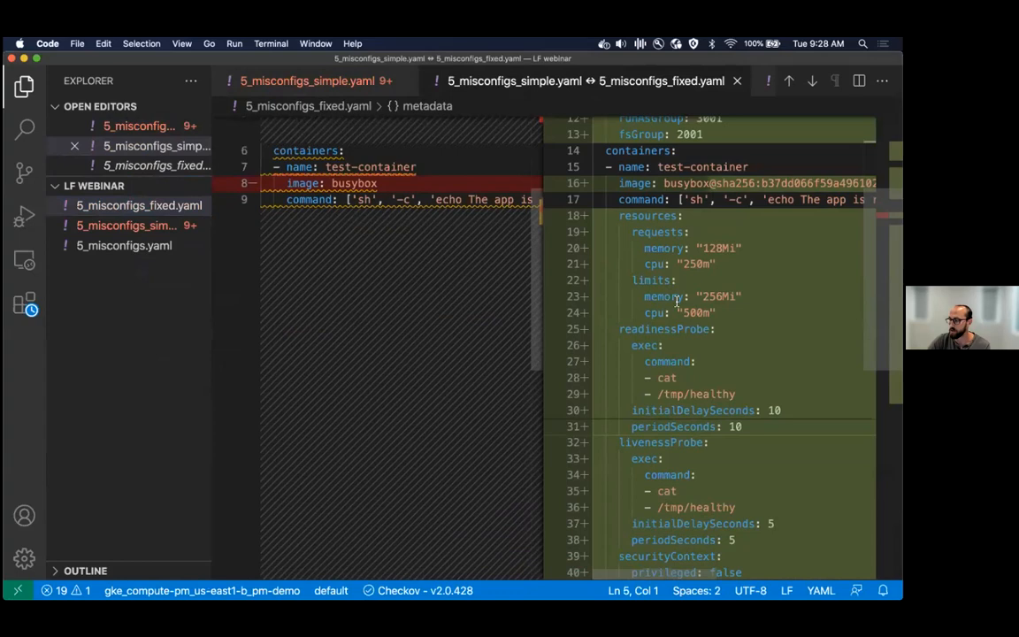
pyautogui.scroll(-3)
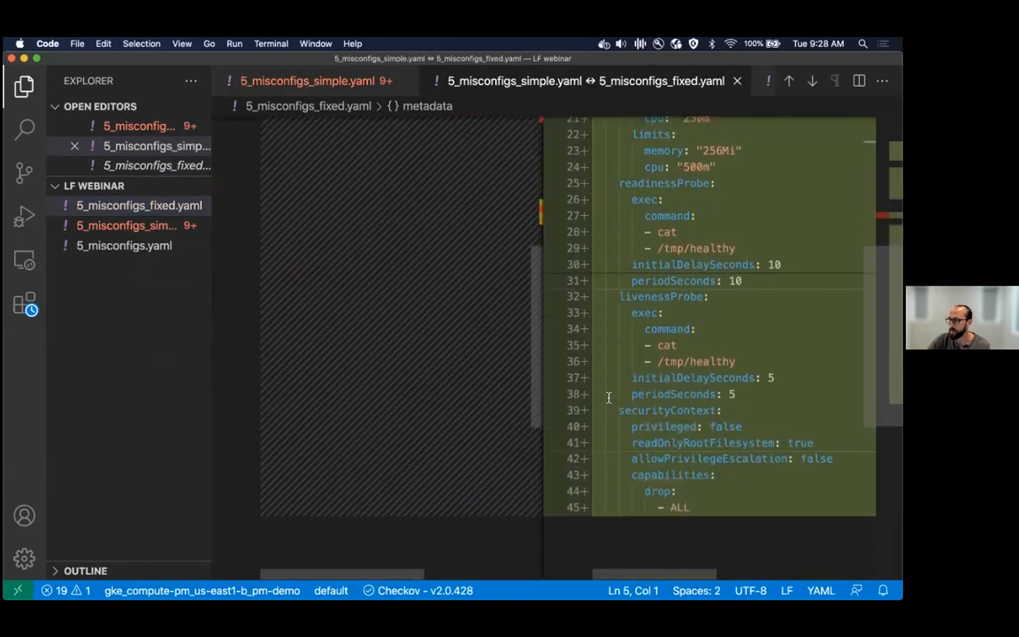
pyautogui.scroll(-3)
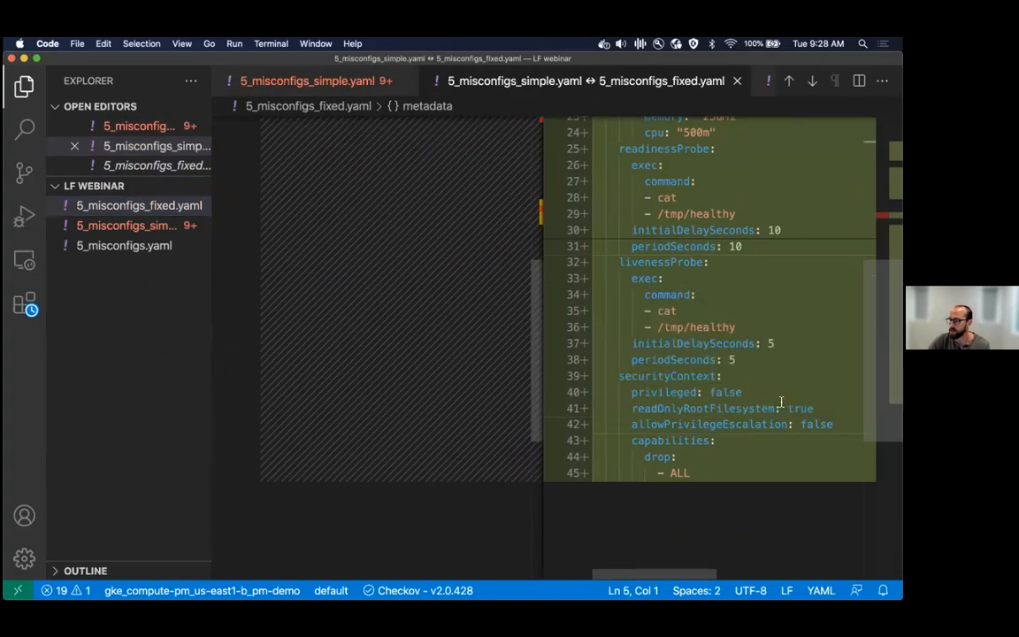
pyautogui.moveTo(708, 425)
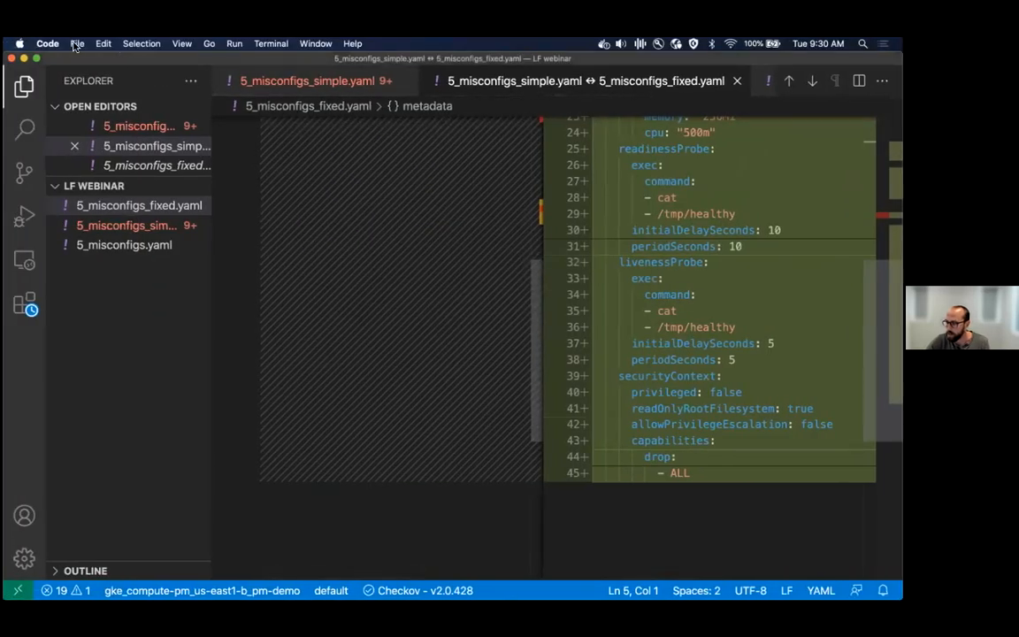
# - Run checkov -f 5_misconfigs_fixed.yaml in a new terminal
pyautogui.click(270, 42)
pyautogui.write('checkov -f')
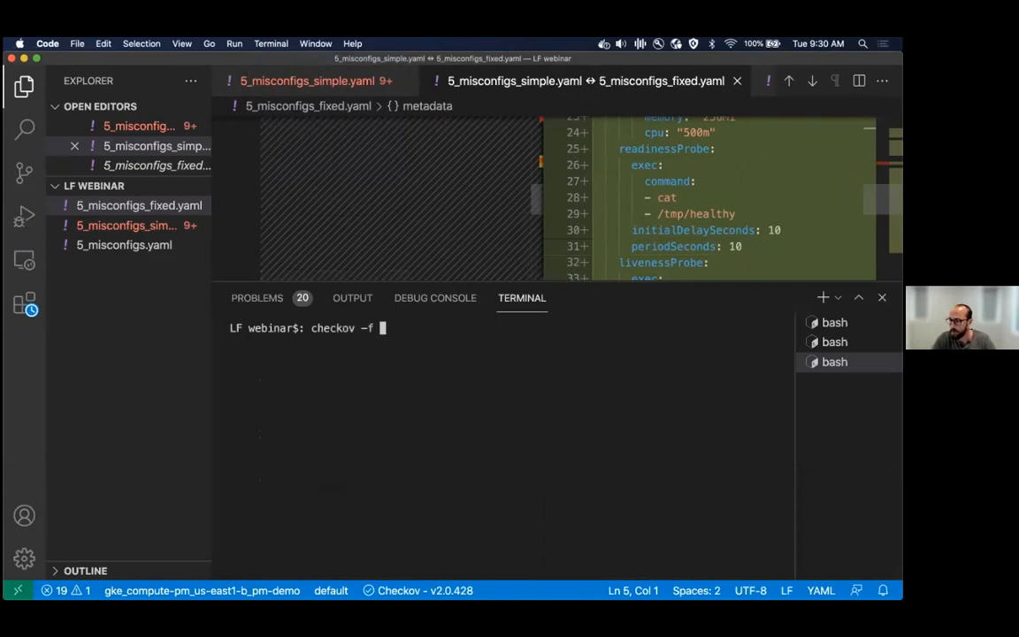
pyautogui.write('5_misc')
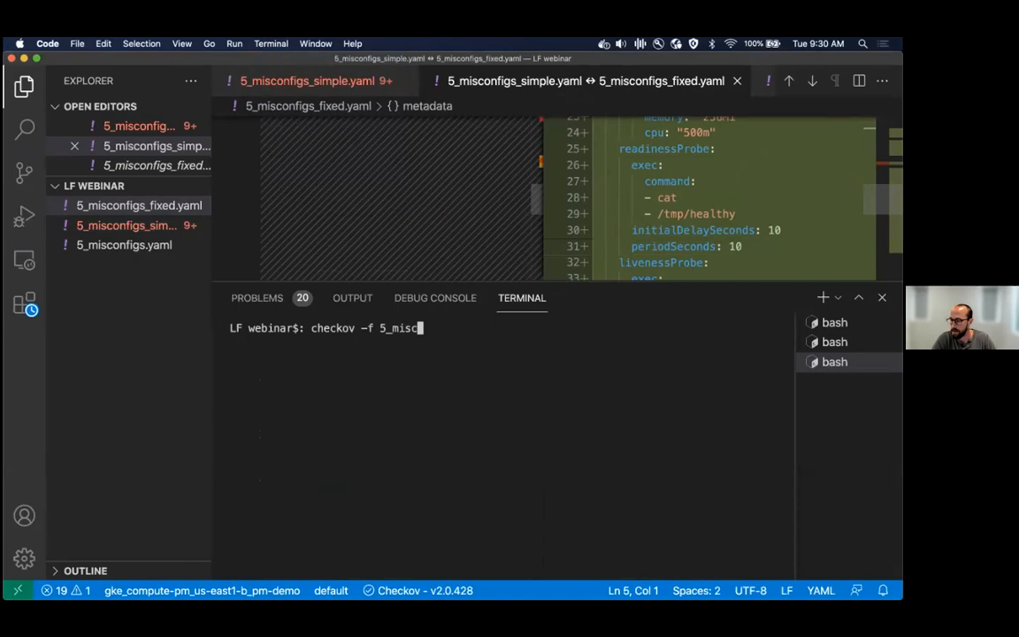
pyautogui.write('onfigs_fi')
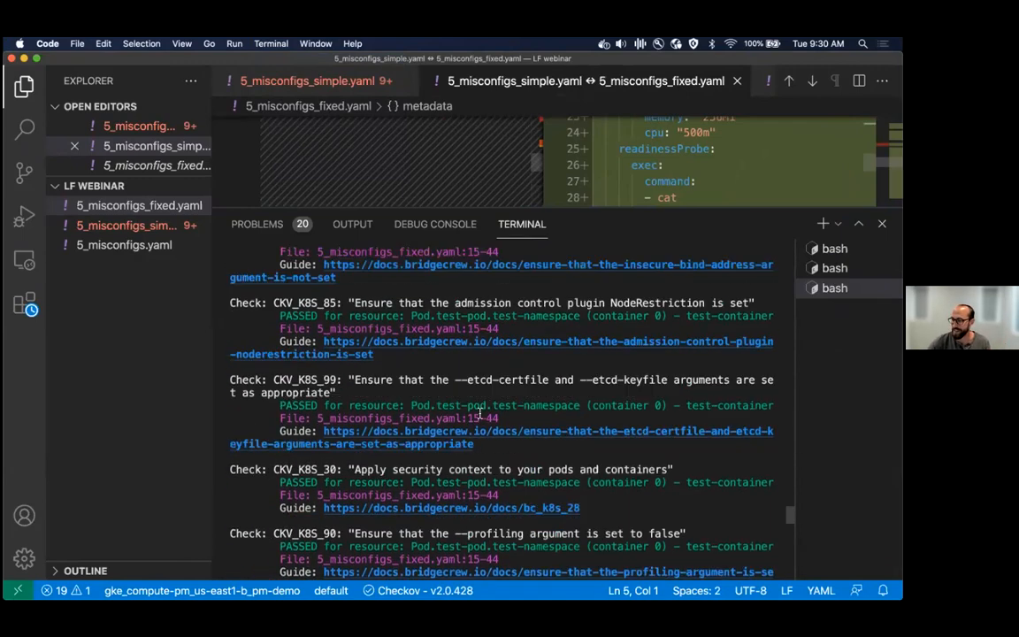
# - Check the 88 passed, 0 failed summary and shrink the terminal to show the diff again
pyautogui.scroll(-3)
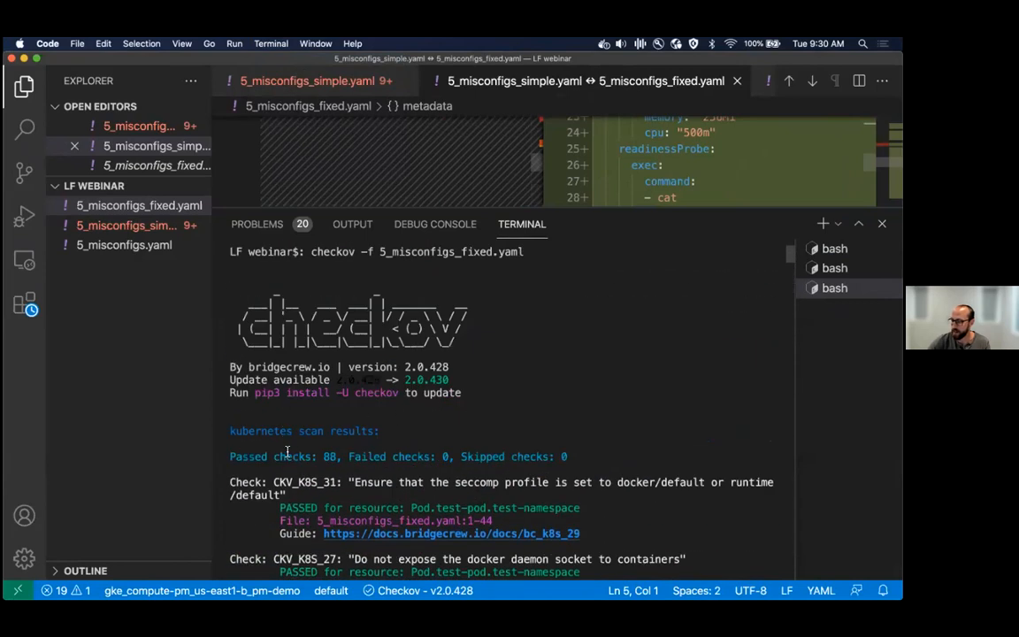
pyautogui.moveTo(230, 456); pyautogui.dragTo(481, 456)
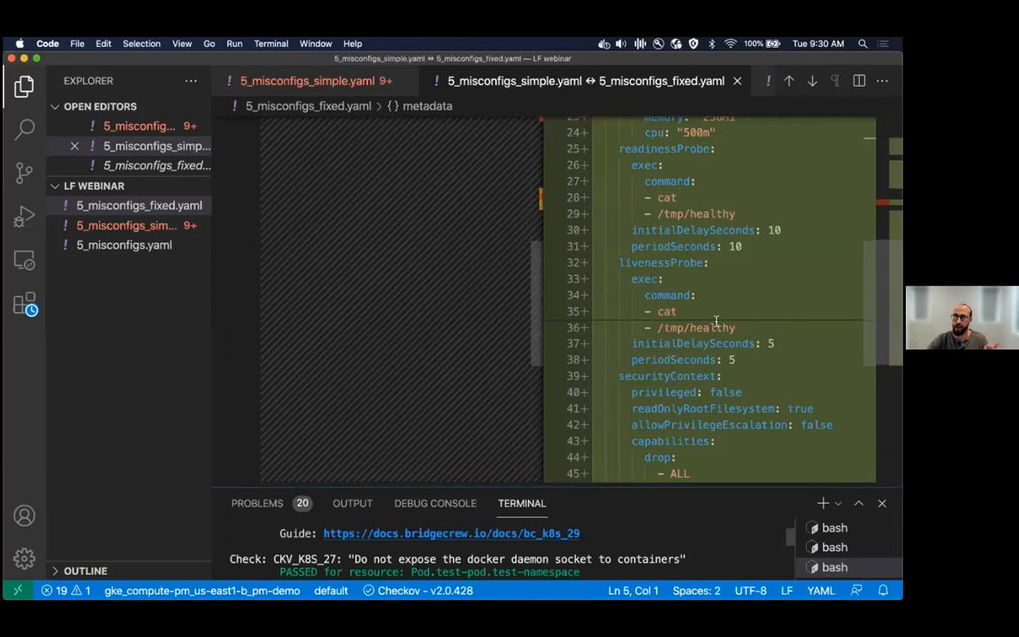
pyautogui.moveTo(707, 297)
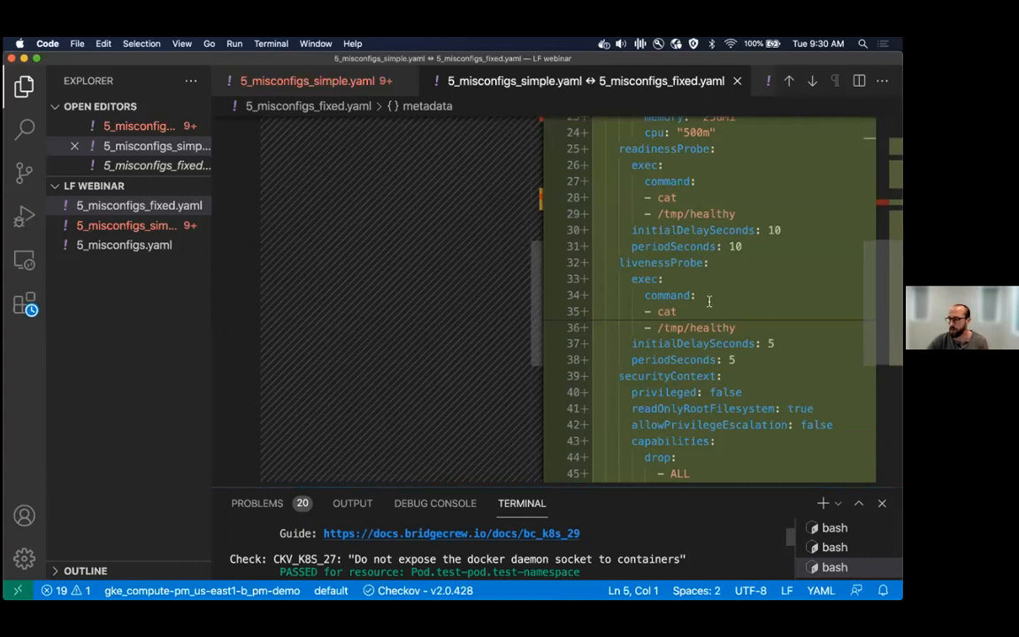
pyautogui.scroll(-3)
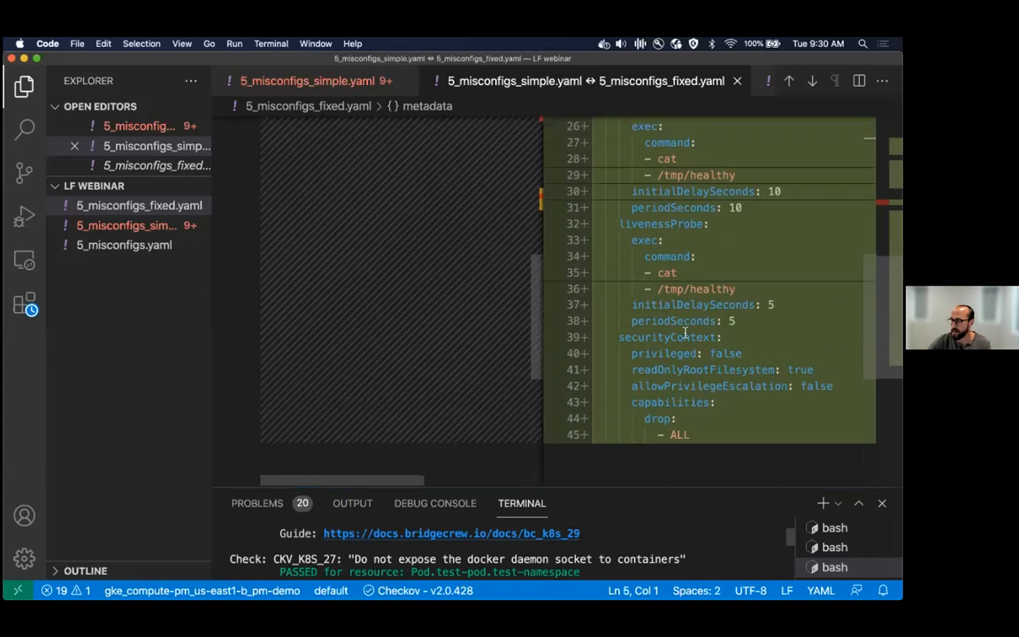